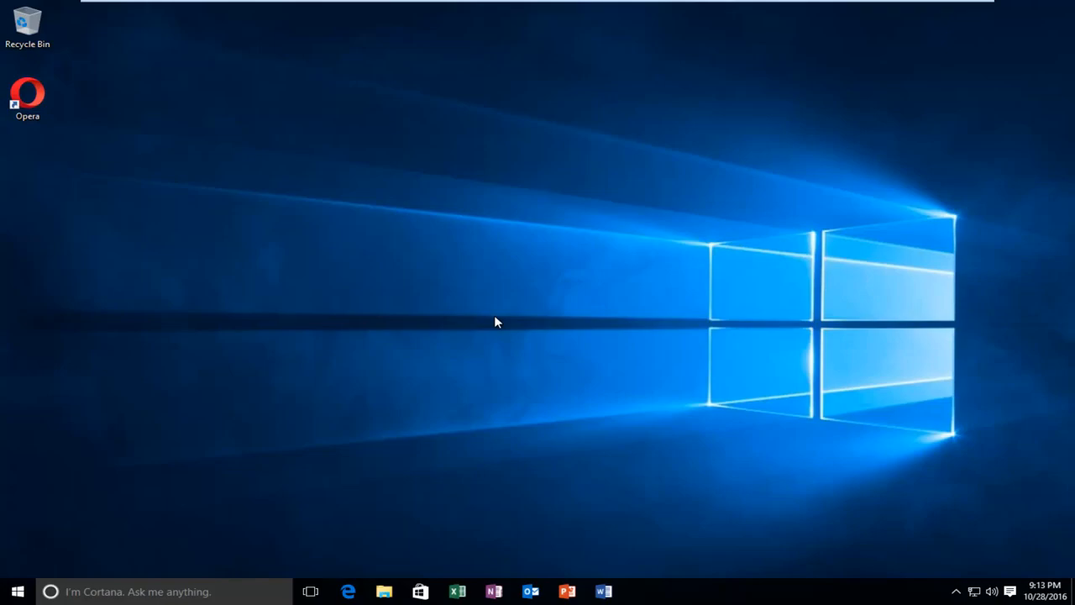
mouse_move(472, 302)
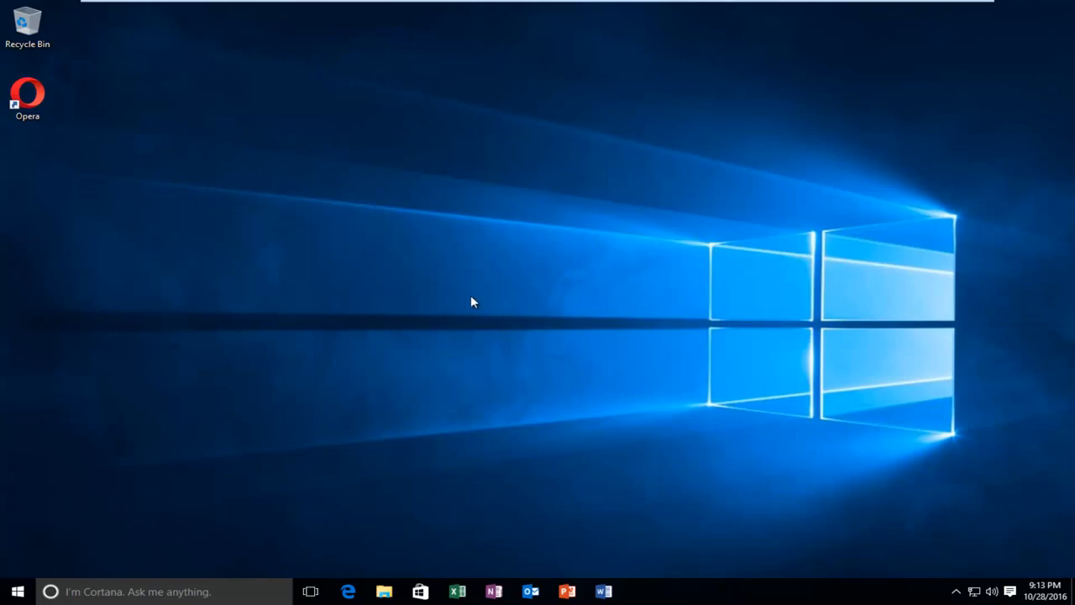
mouse_move(460, 303)
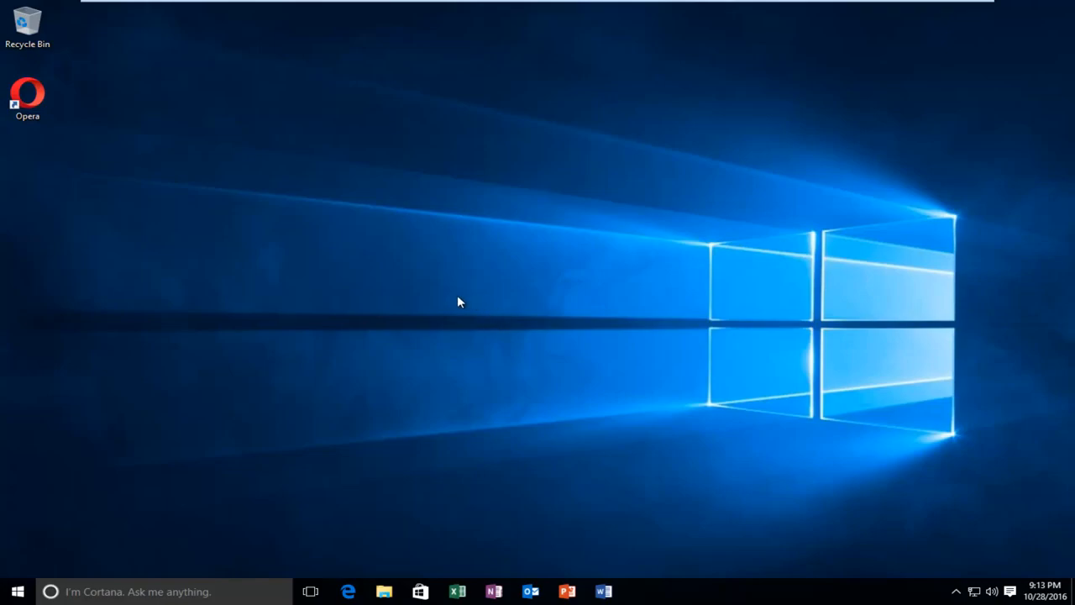
mouse_move(20, 570)
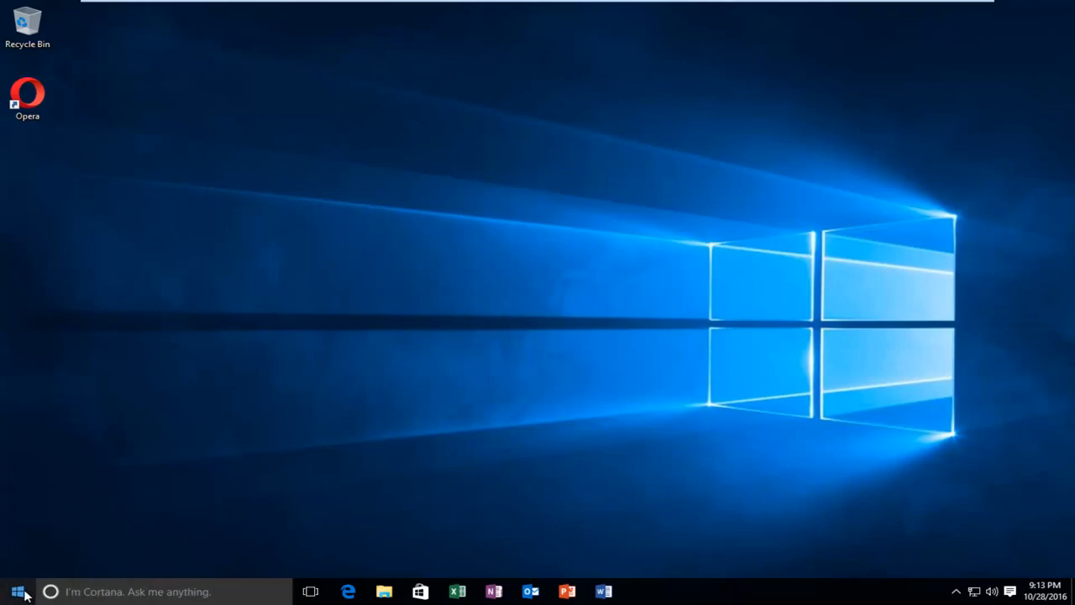
Search the Start menu for 'services' to find the Services desktop app
left_click(17, 591)
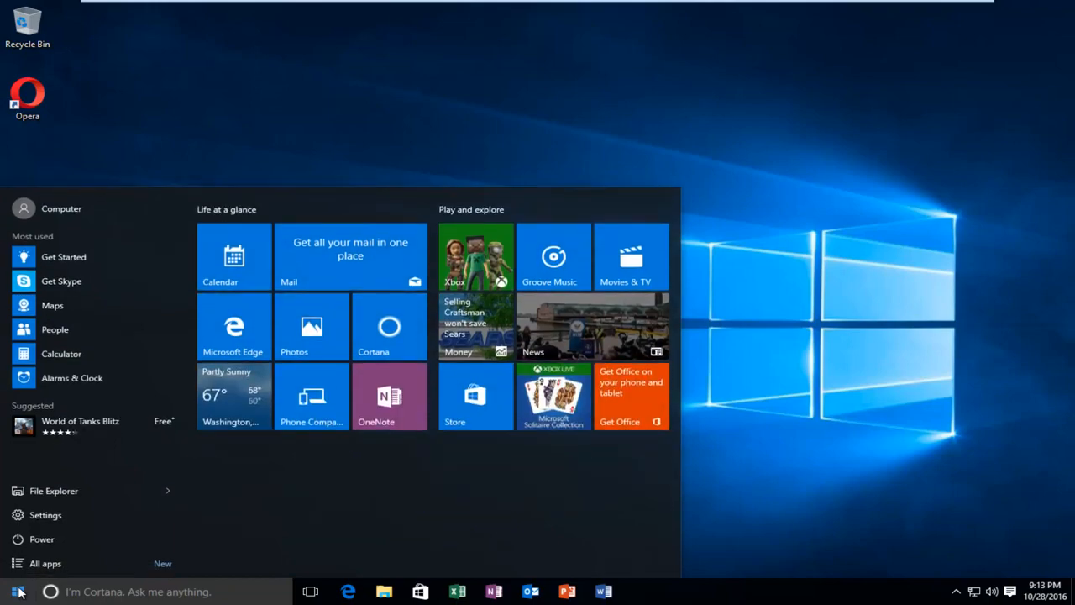
type("services")
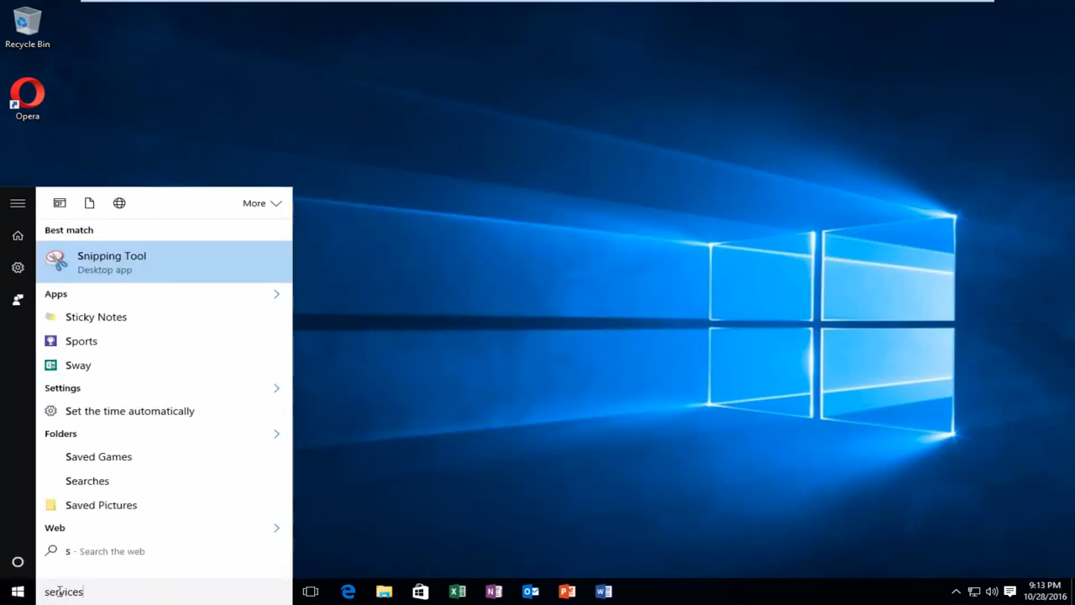
type("services")
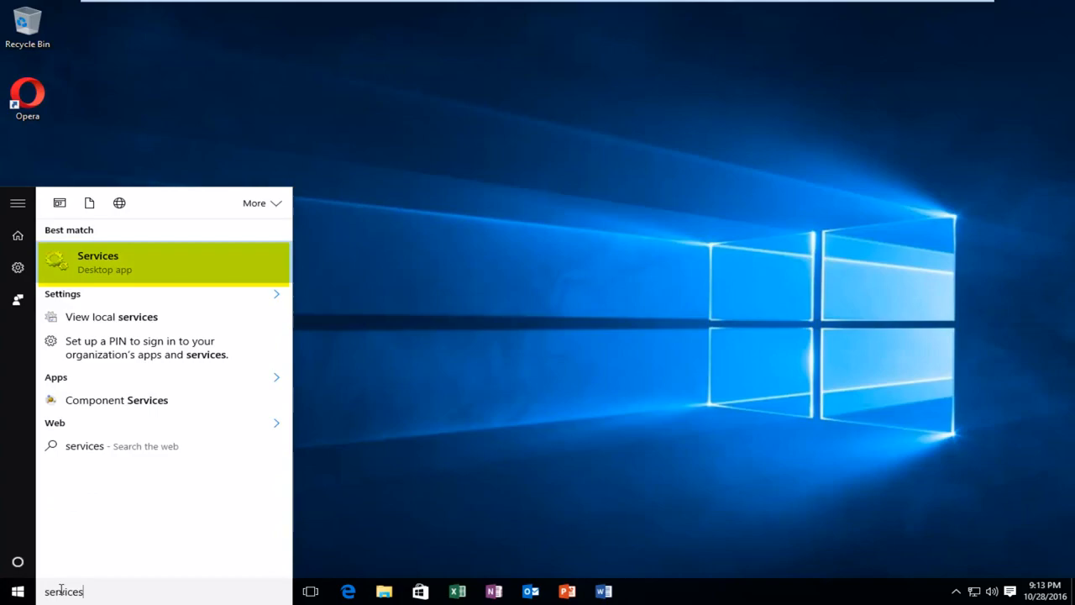
mouse_move(114, 278)
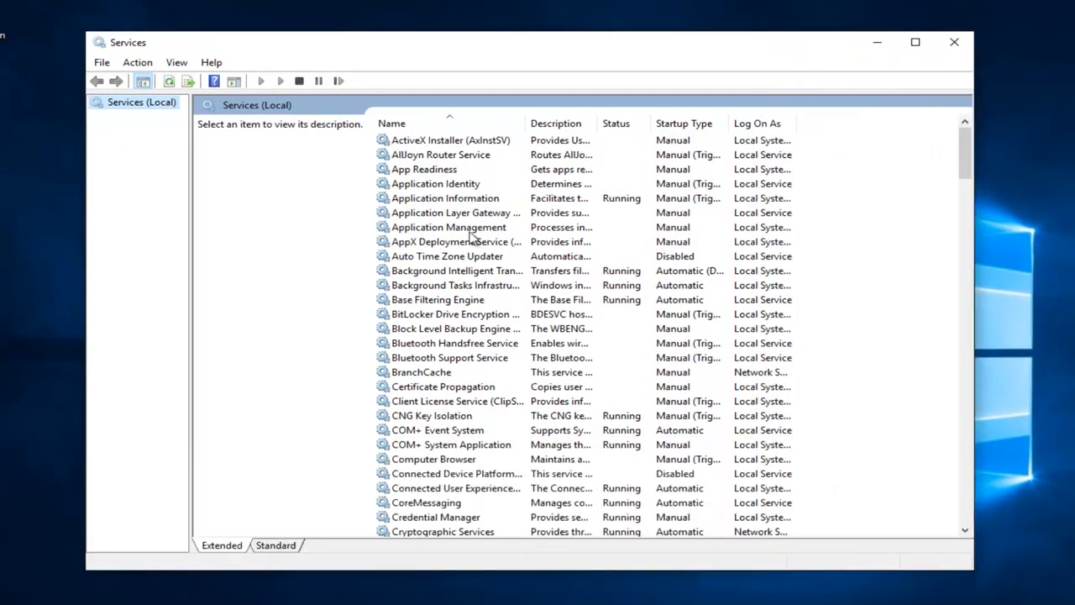
mouse_move(457, 244)
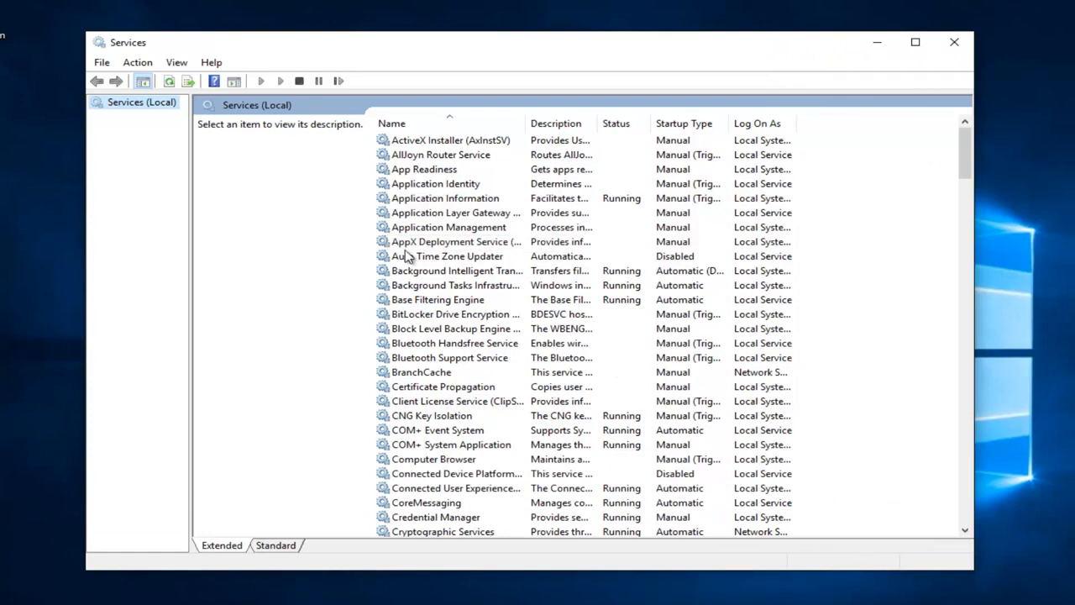
Scroll the services list down and select Windows Time to show its description
left_click(454, 285)
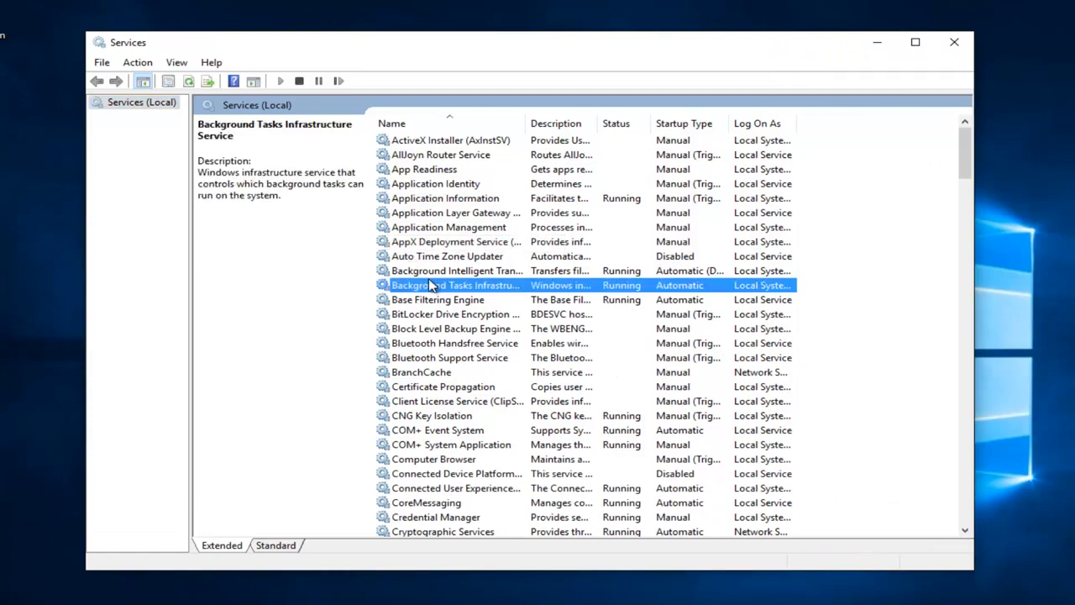
scroll("down", 3)
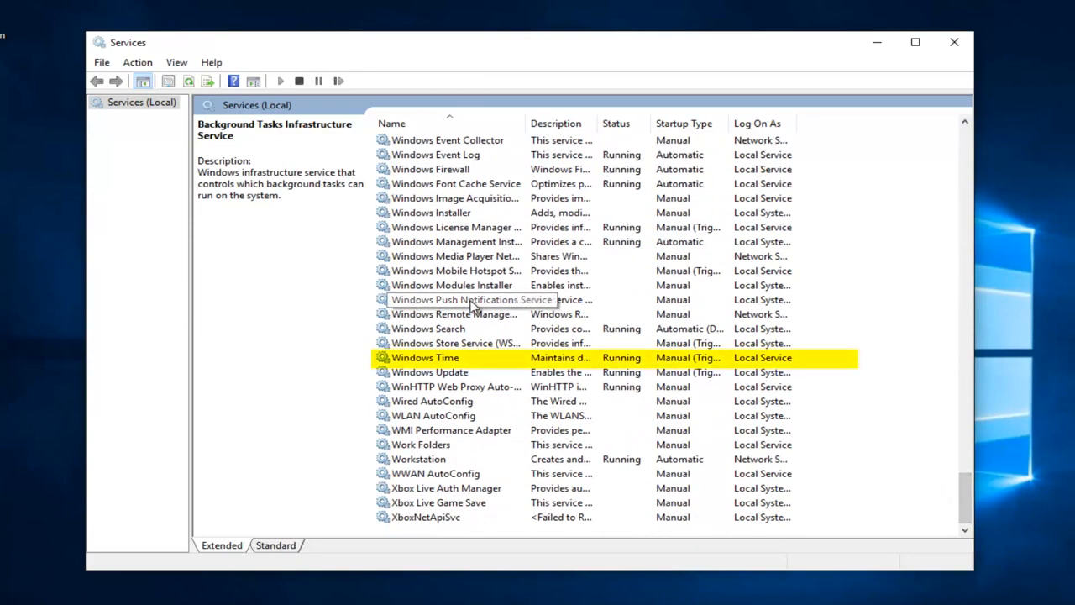
mouse_move(420, 361)
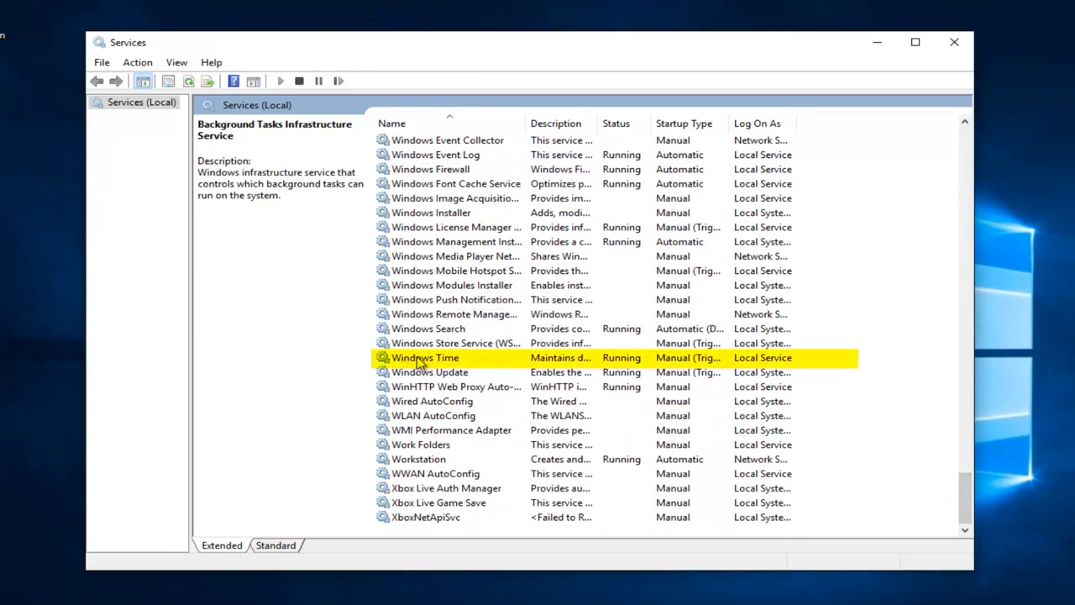
left_click(424, 357)
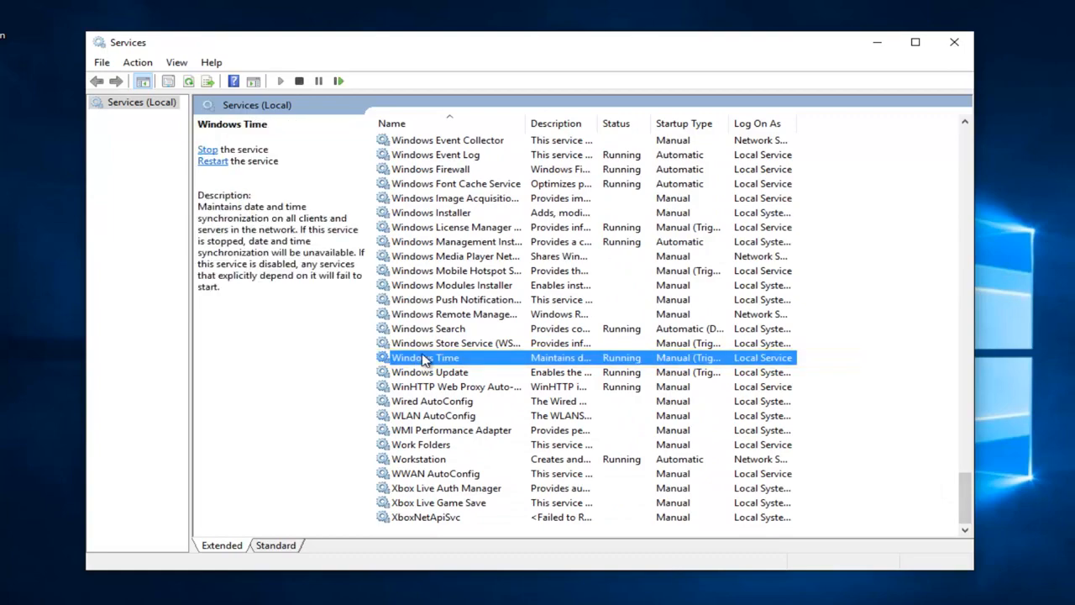
Set the Windows Time service's startup type to Automatic in its Properties and confirm
right_click(425, 357)
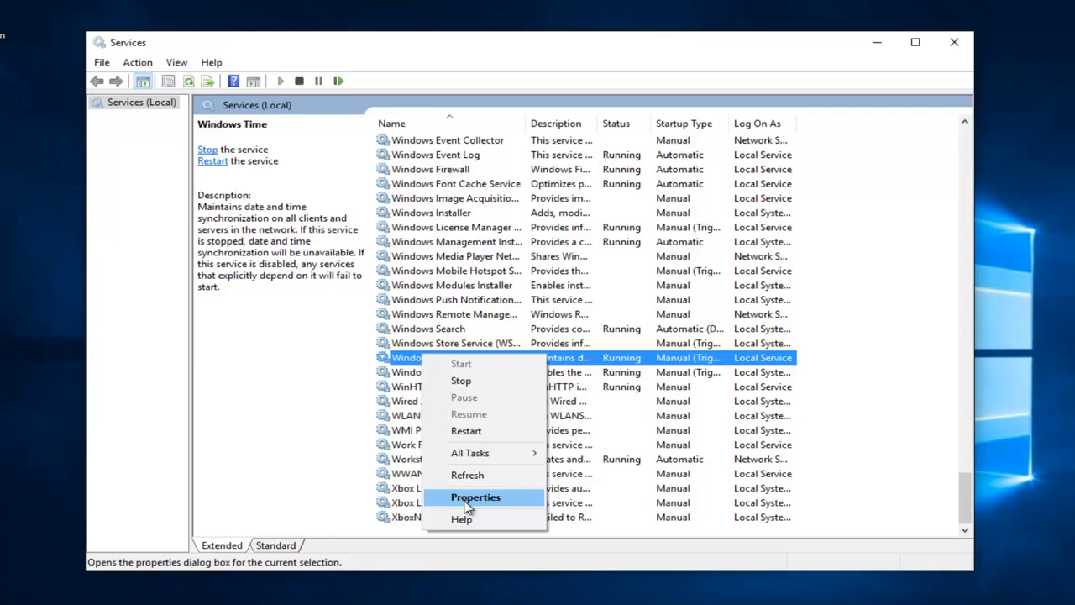
left_click(475, 497)
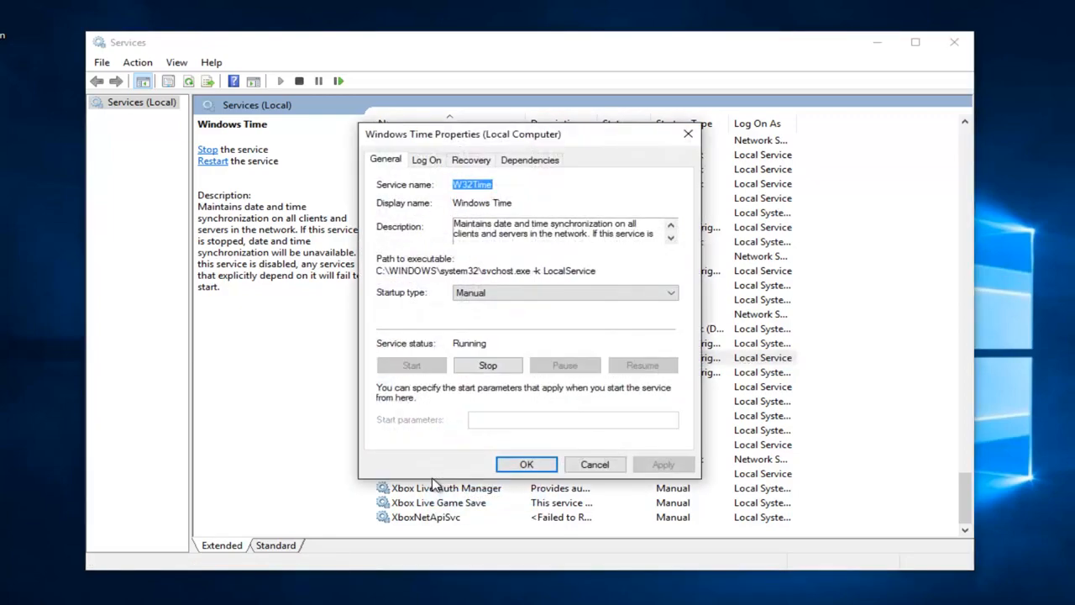
mouse_move(391, 300)
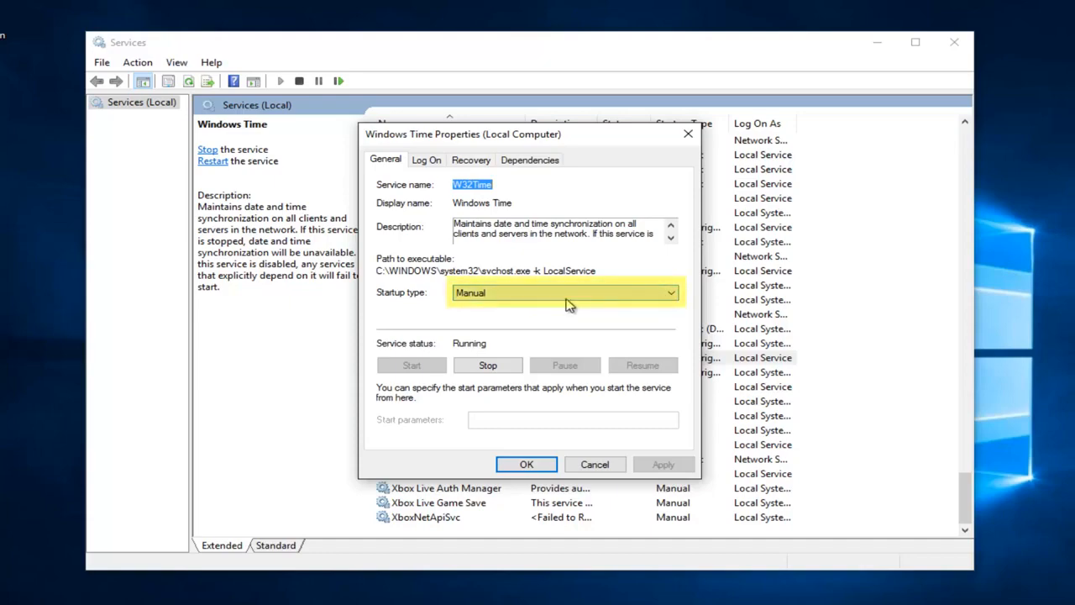
left_click(670, 293)
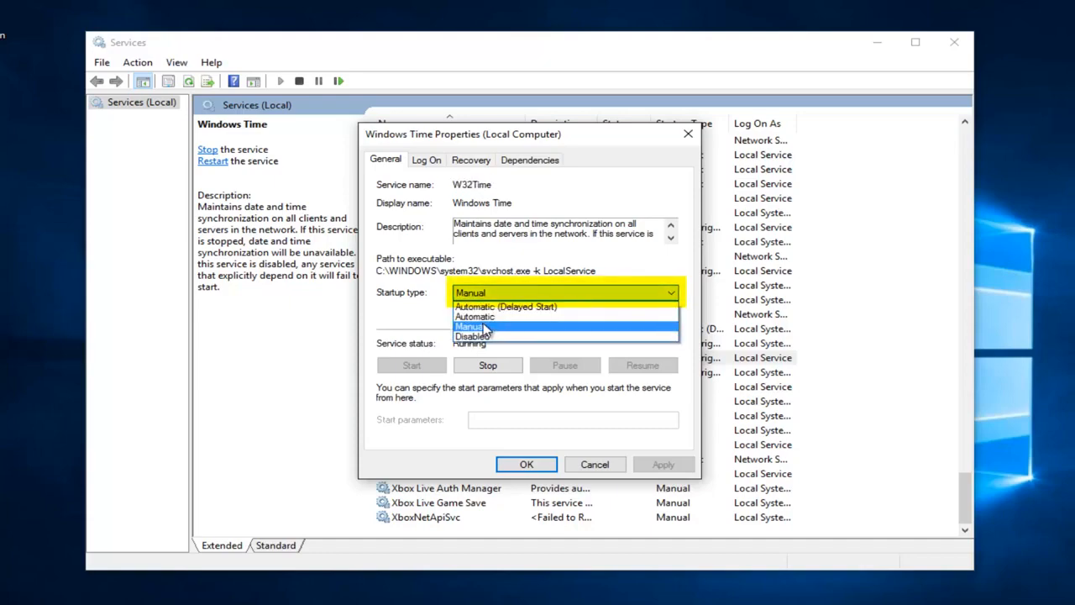
left_click(475, 317)
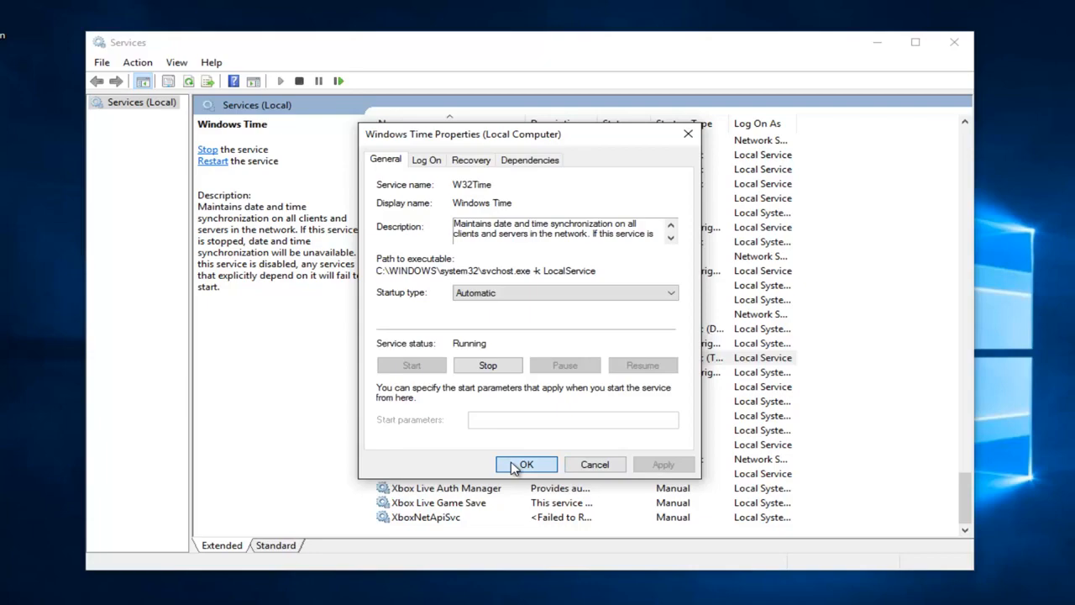
left_click(526, 464)
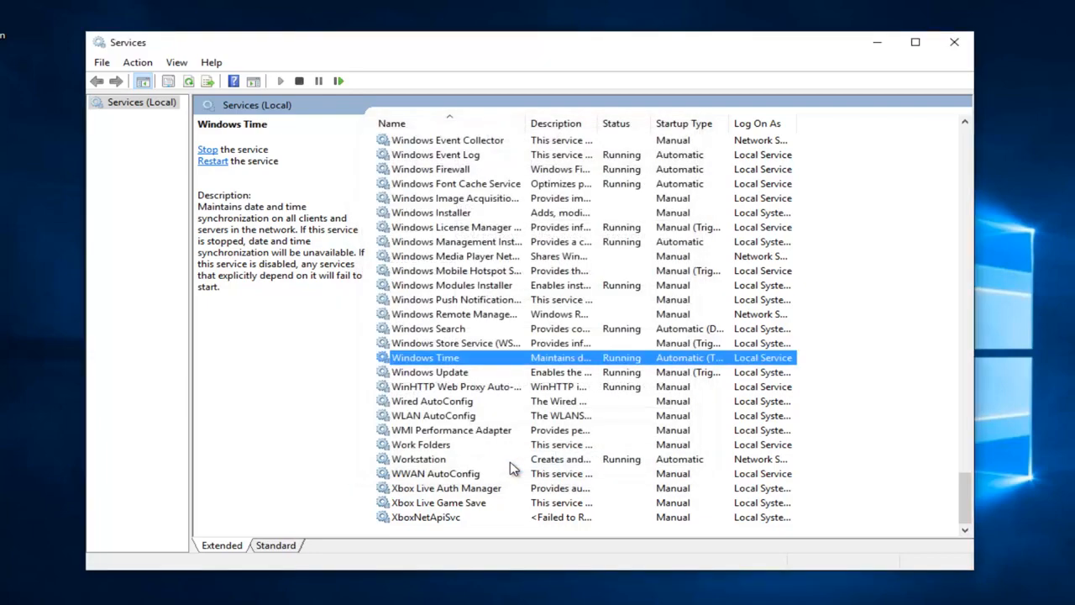
mouse_move(515, 362)
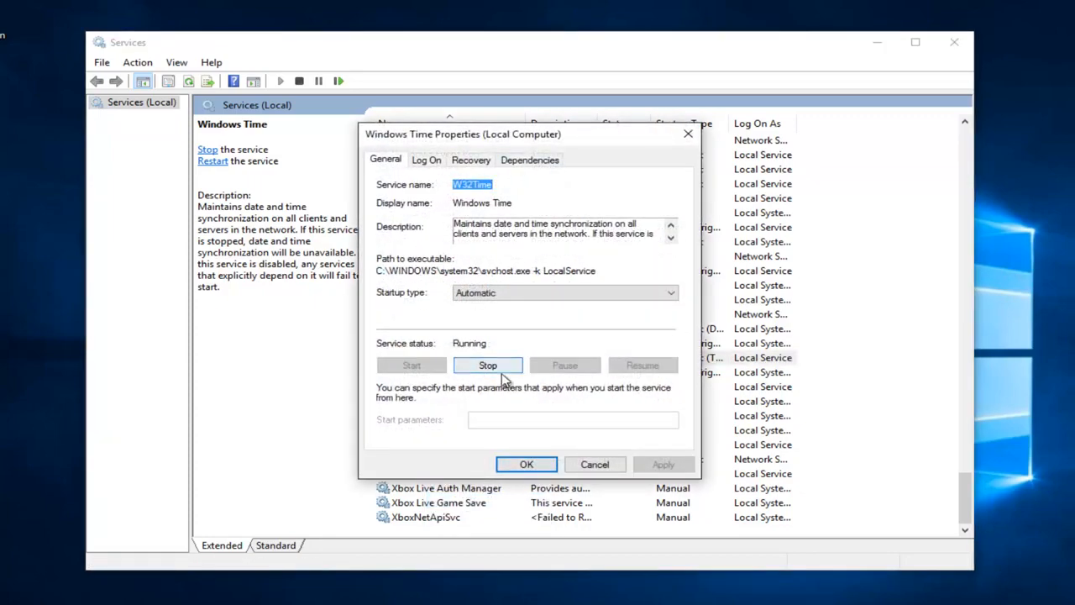
mouse_move(412, 370)
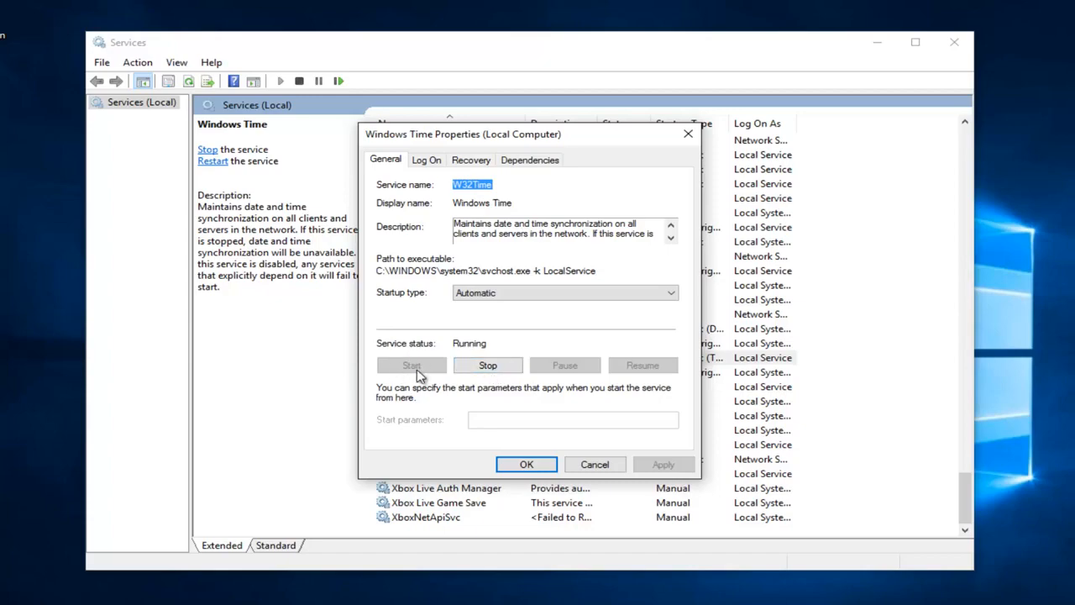
mouse_move(410, 362)
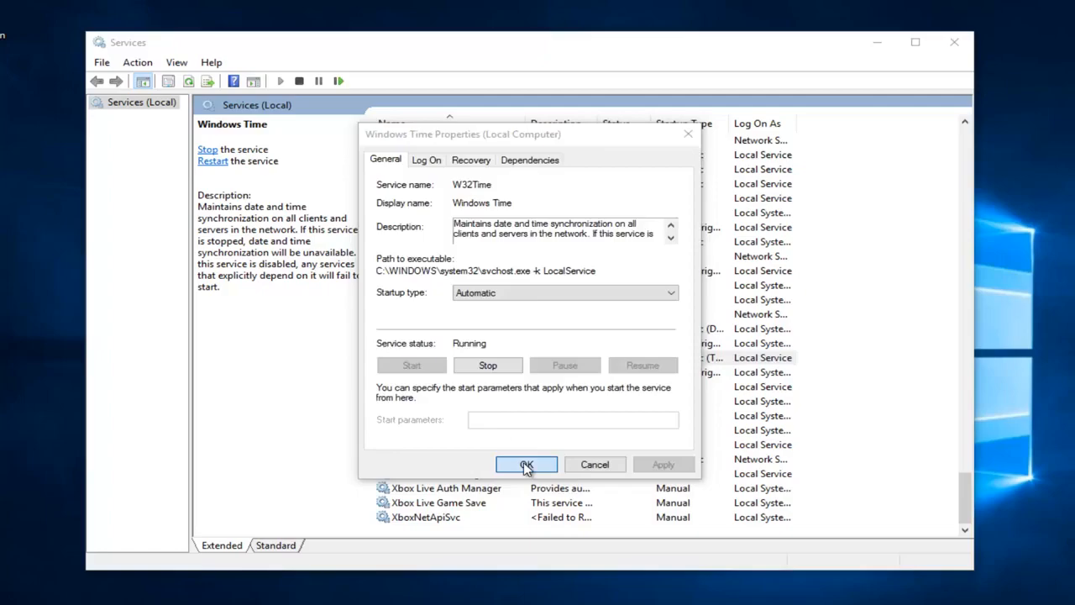
left_click(526, 464)
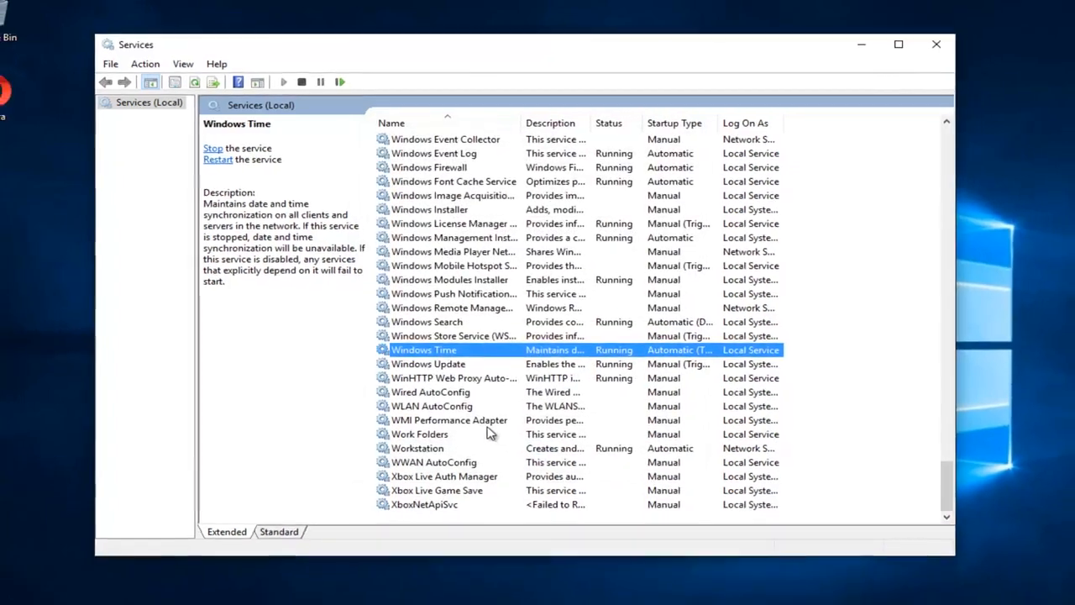